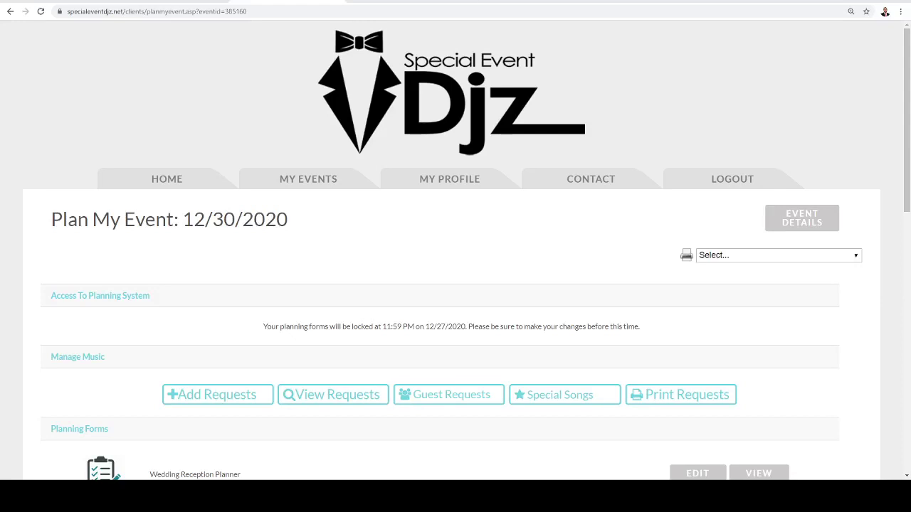
mouse_move(388, 235)
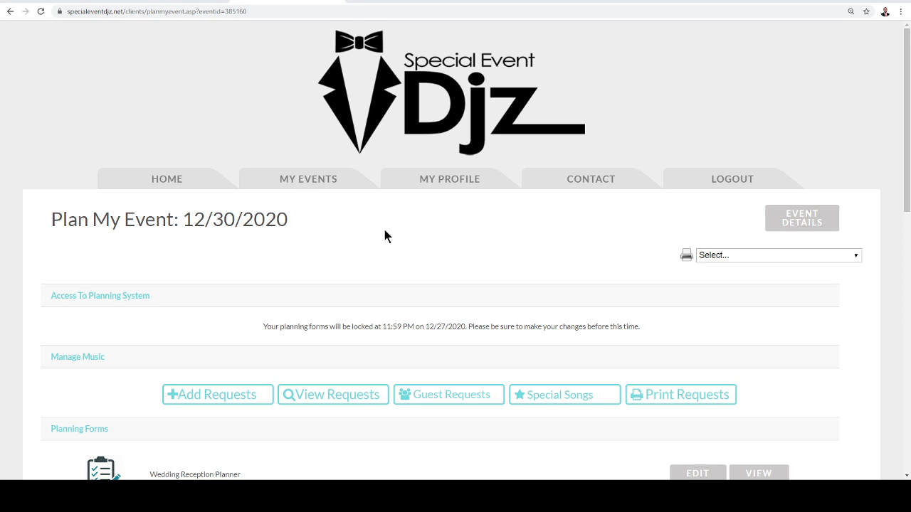
mouse_move(183, 183)
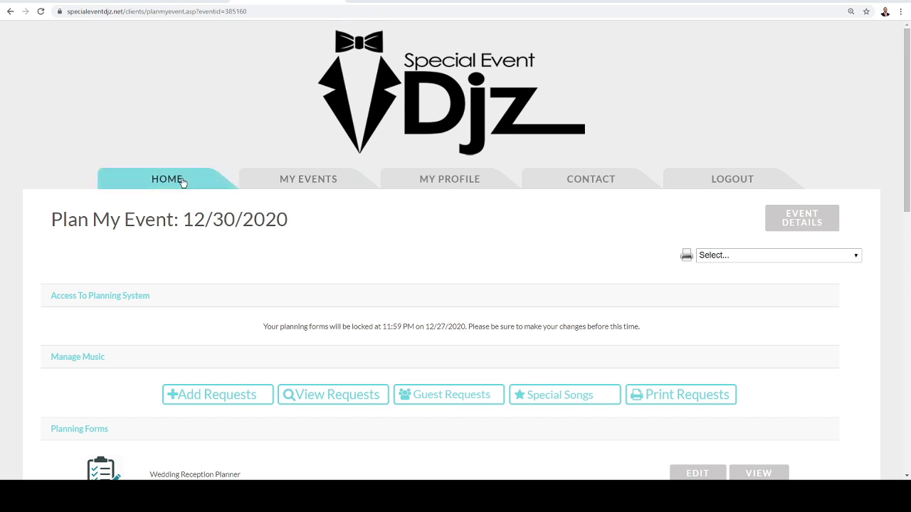
Return to the wedding event's Add Requests page and search the artist Bruno Mars
left_click(166, 178)
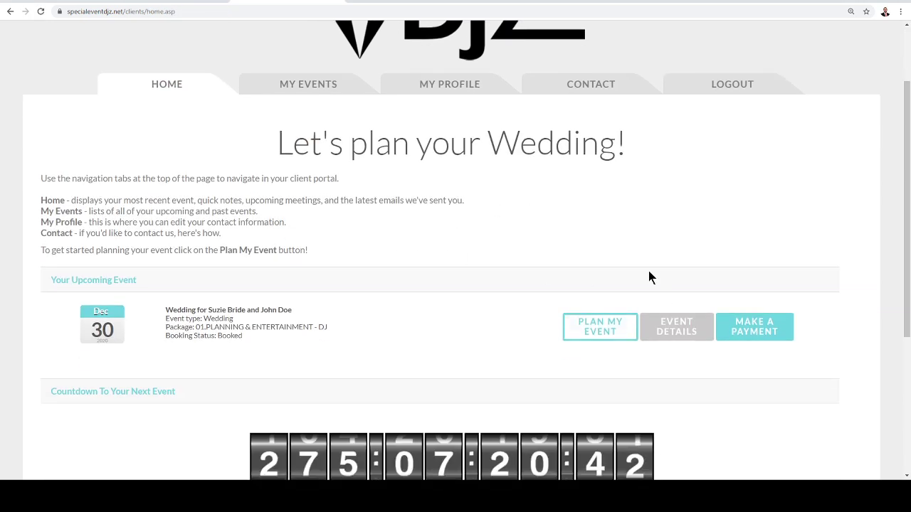
left_click(600, 327)
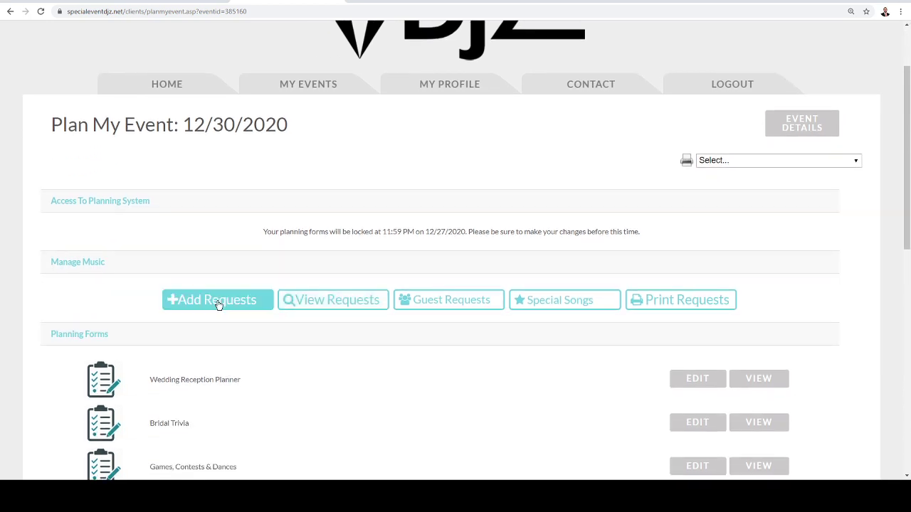
left_click(217, 299)
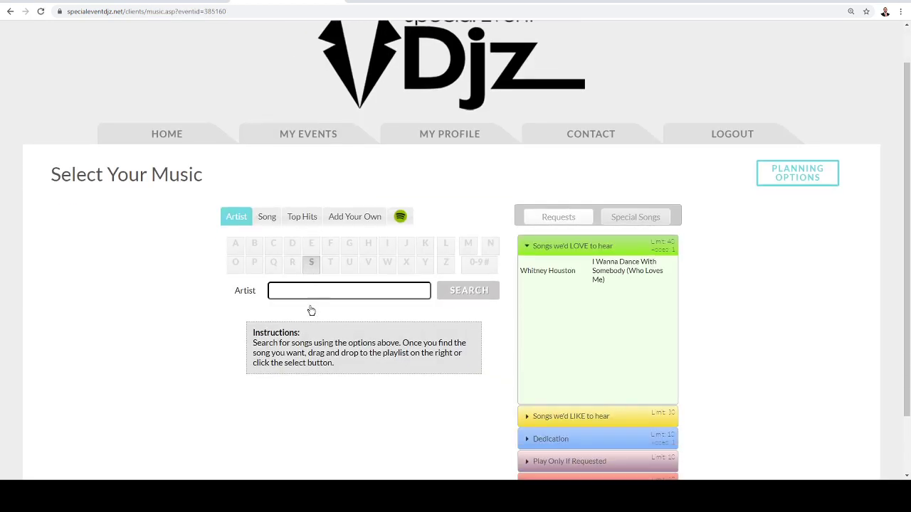
left_click(349, 288)
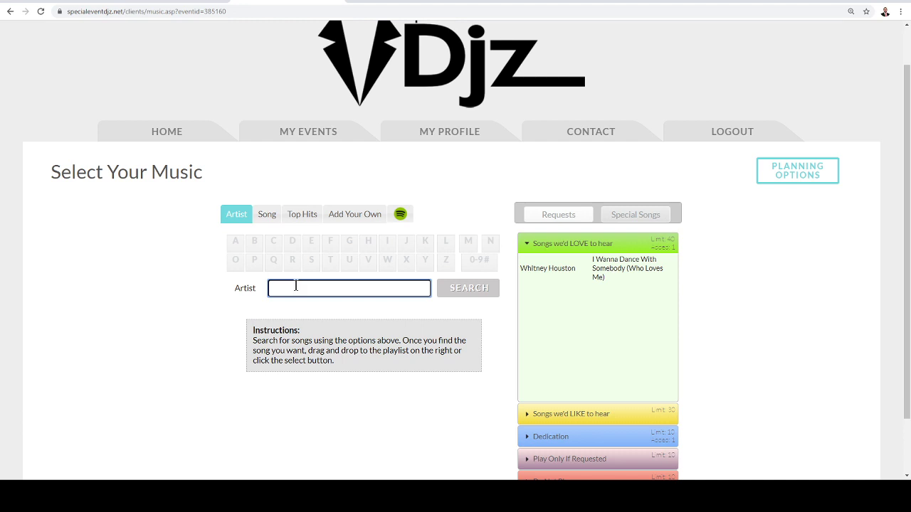
type("Bruno M")
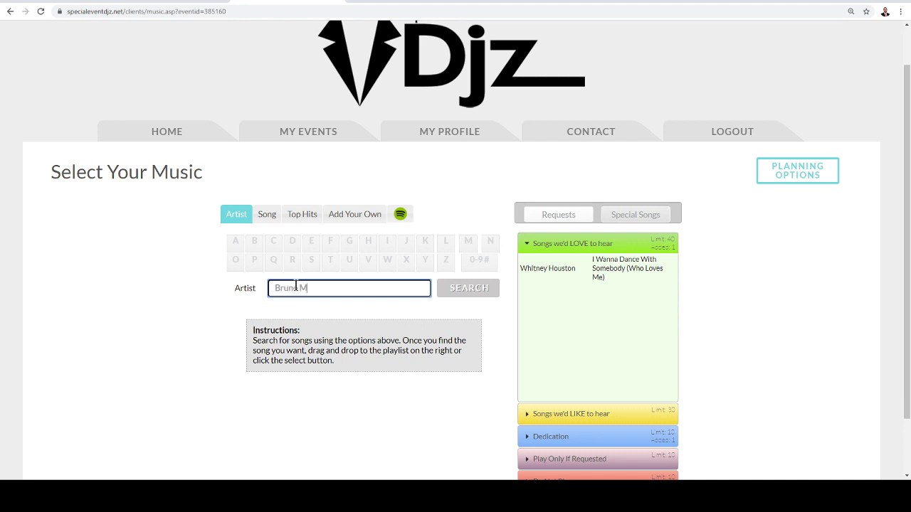
left_click(468, 288)
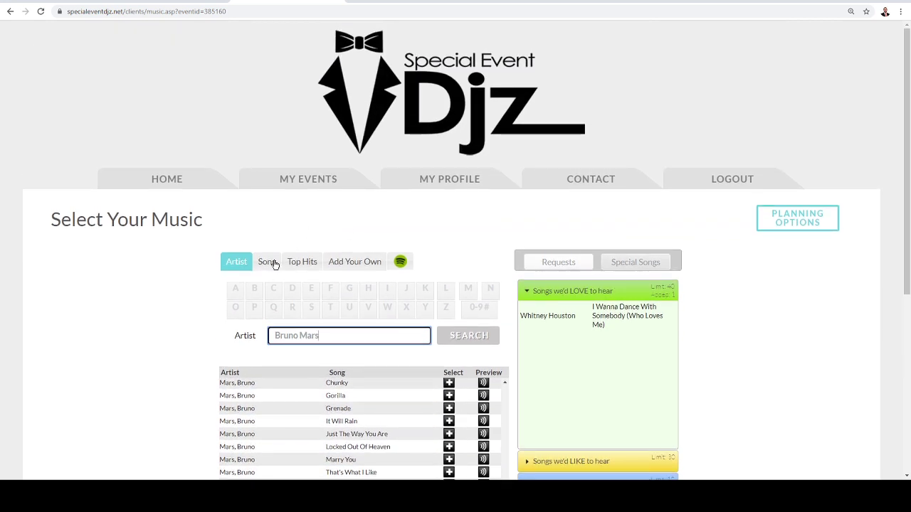
Search song titles for '24' and scroll through the results
left_click(267, 262)
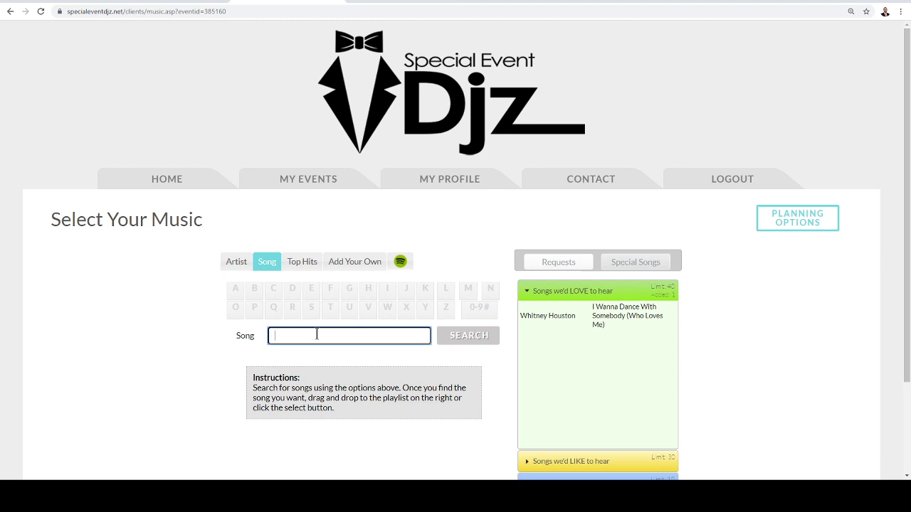
type("24")
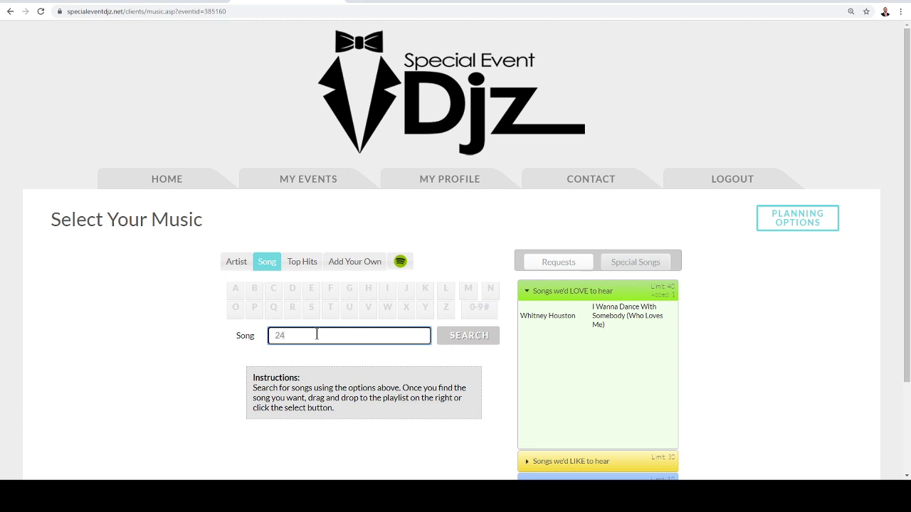
left_click(468, 335)
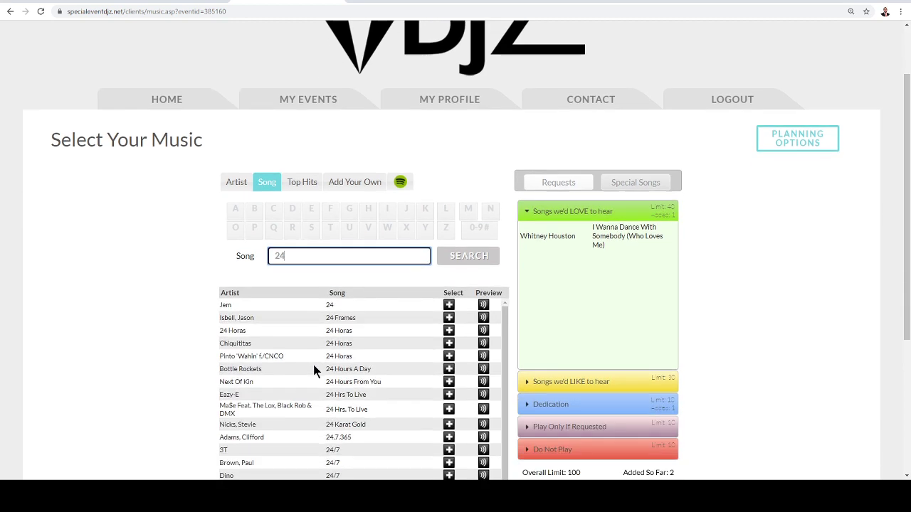
scroll("down", 3)
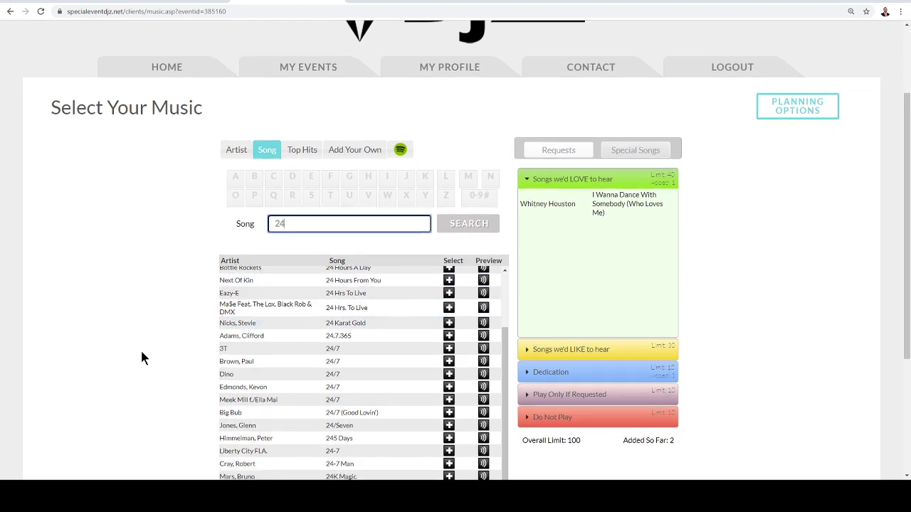
scroll("down", 3)
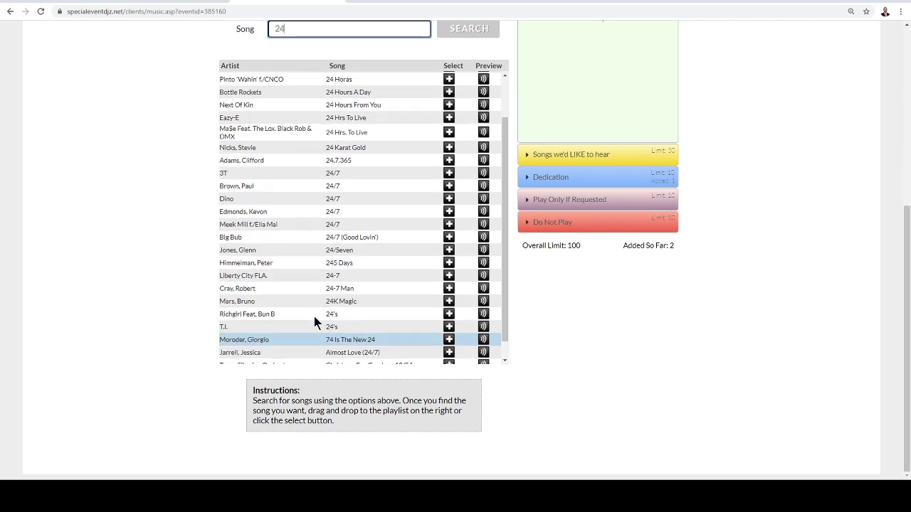
Show the Top Hits TOP 200 chart and scroll through its songs
left_click(302, 261)
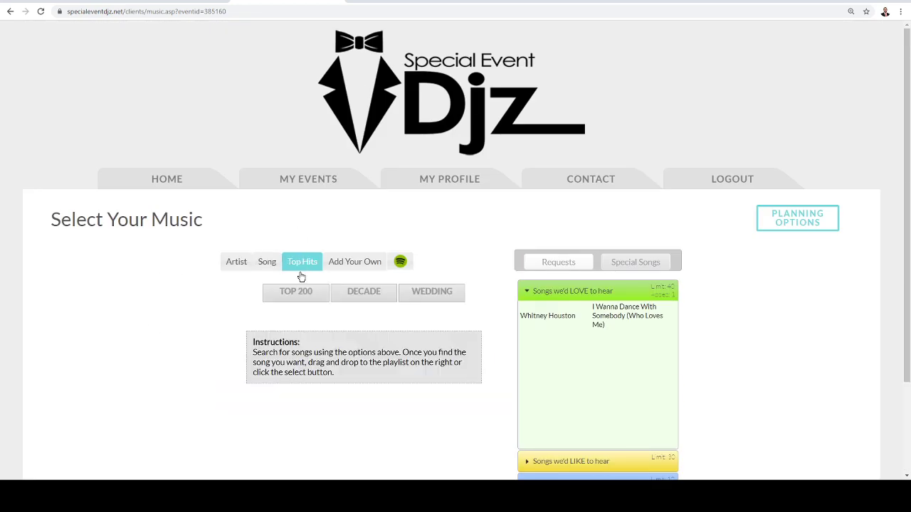
left_click(296, 291)
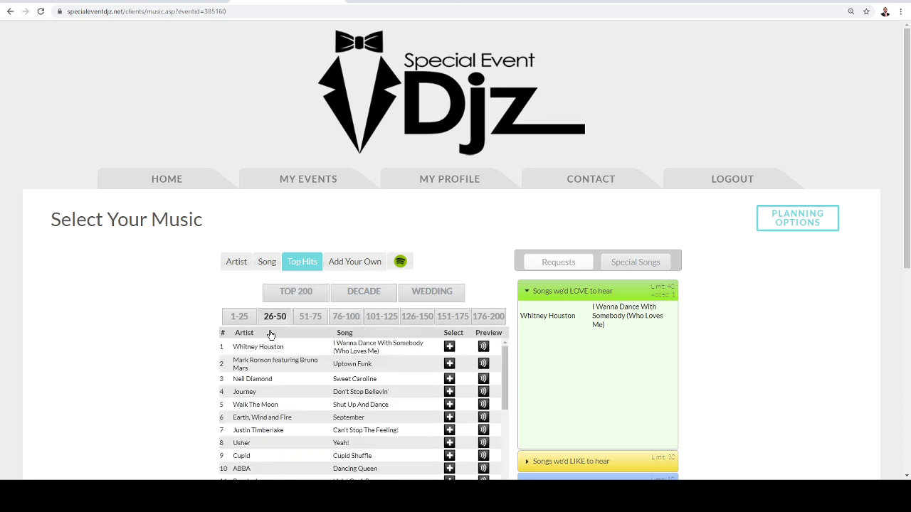
scroll("down", 3)
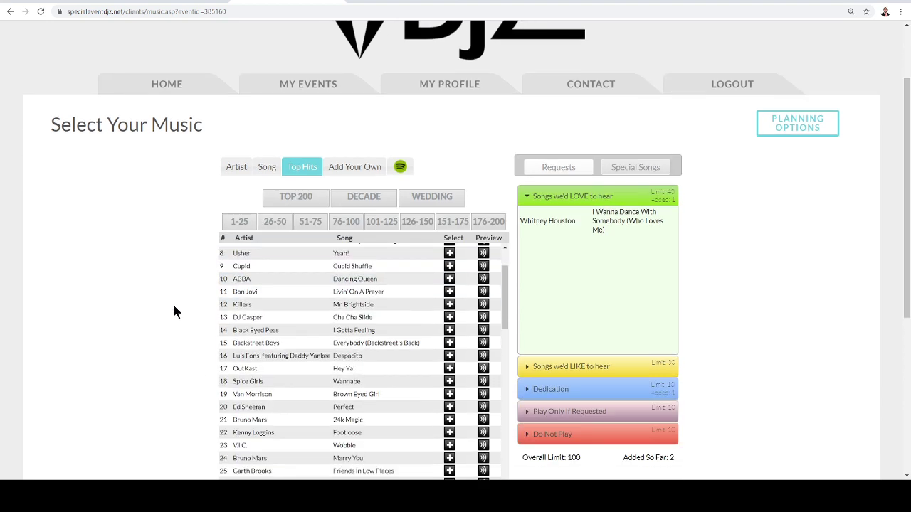
scroll("down", 3)
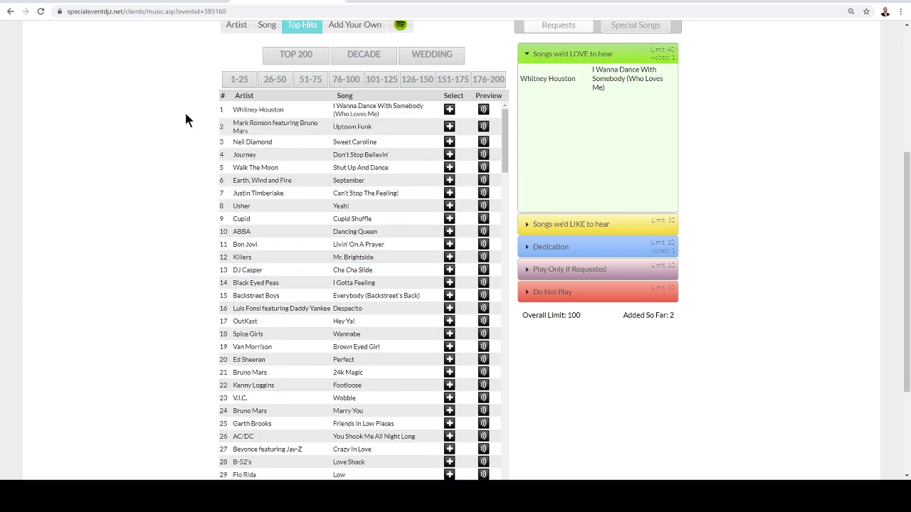
mouse_move(257, 52)
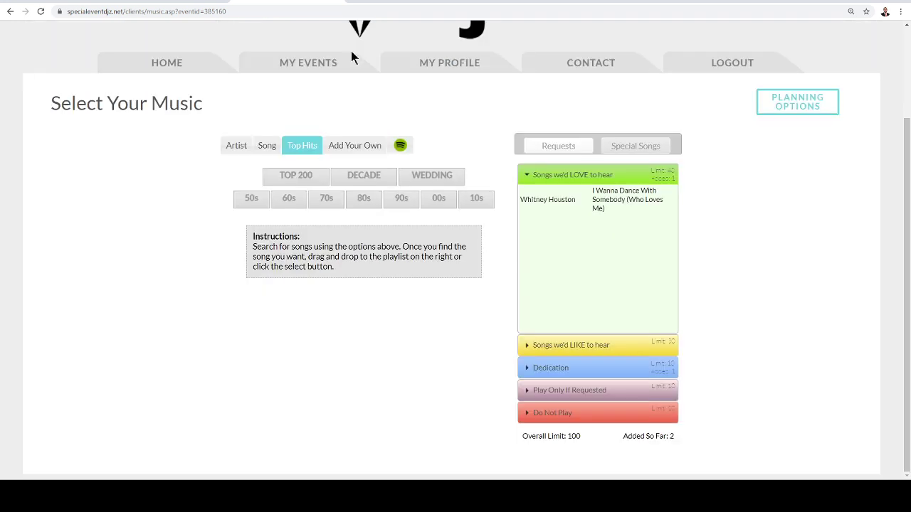
mouse_move(306, 227)
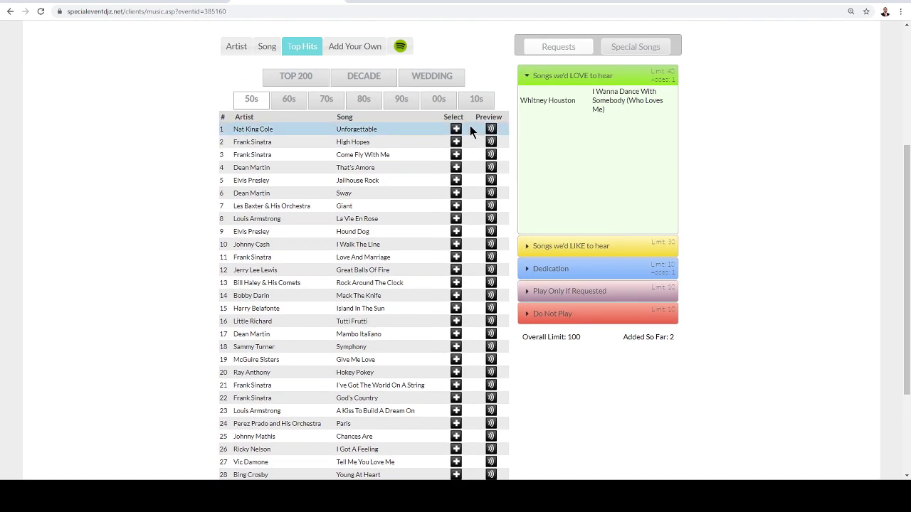
mouse_move(457, 129)
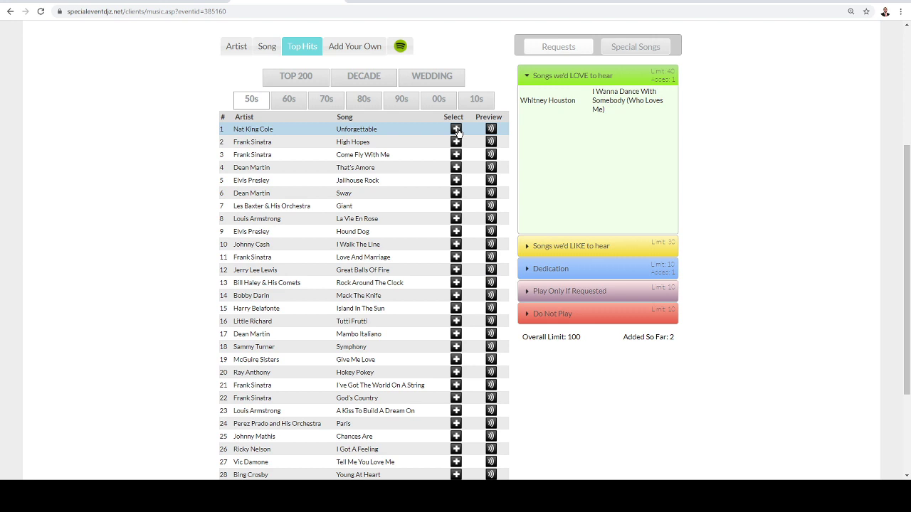
Request Unforgettable by Nat King Cole under Songs we'd LOVE to hear
left_click(455, 129)
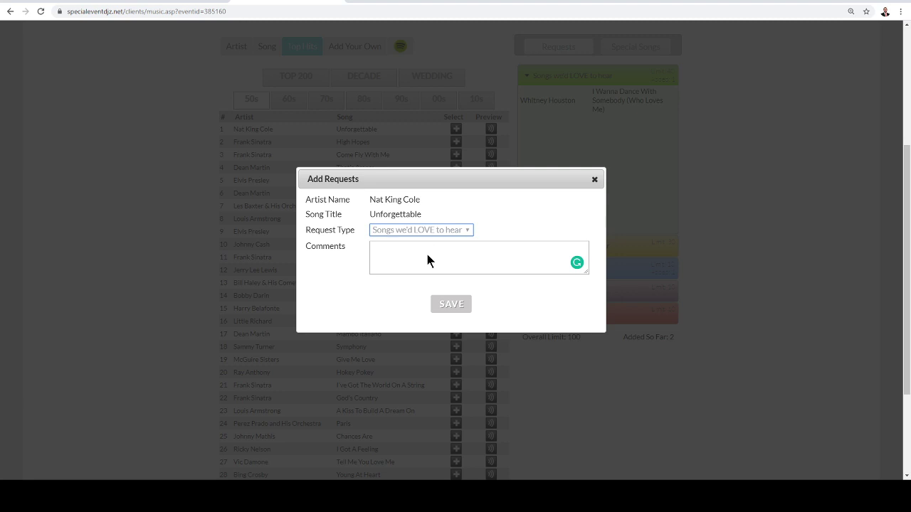
mouse_move(436, 264)
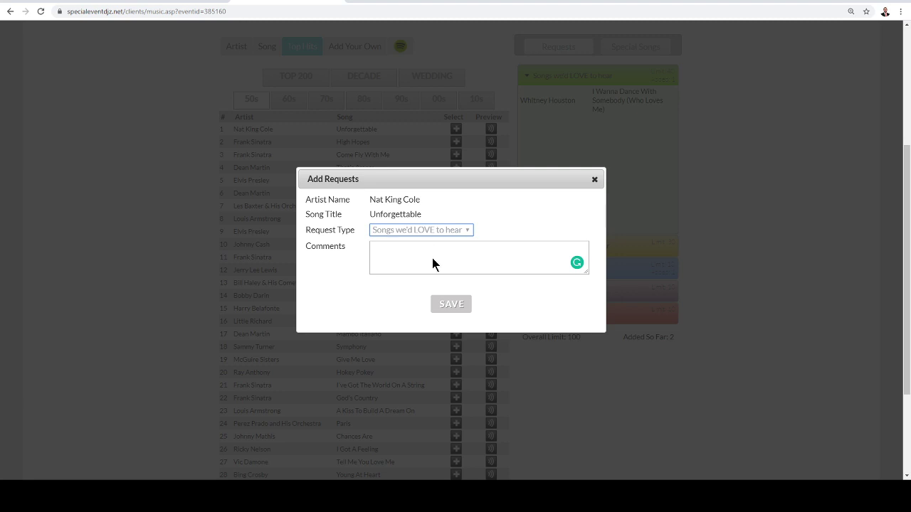
mouse_move(431, 269)
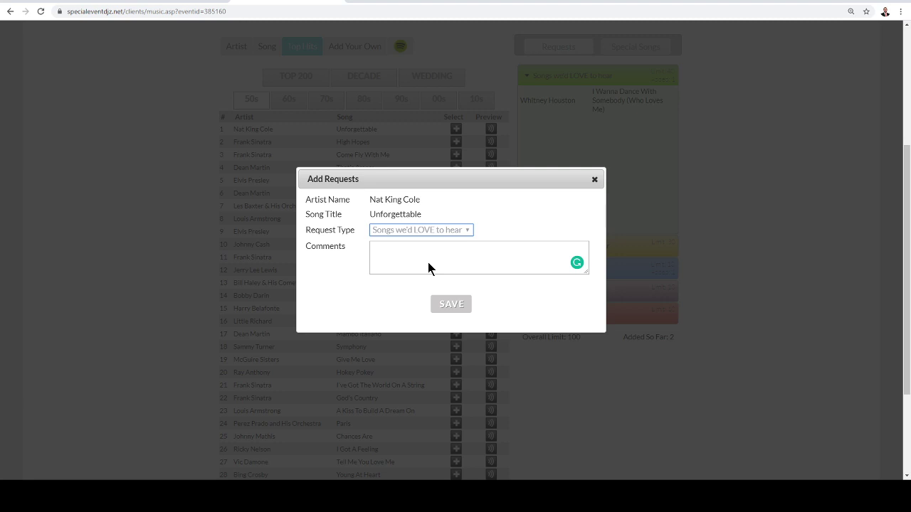
mouse_move(429, 281)
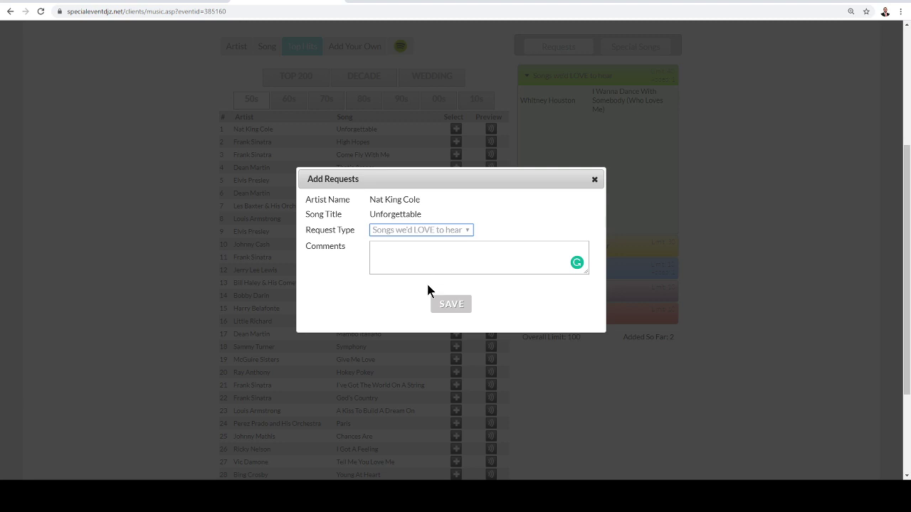
left_click(420, 229)
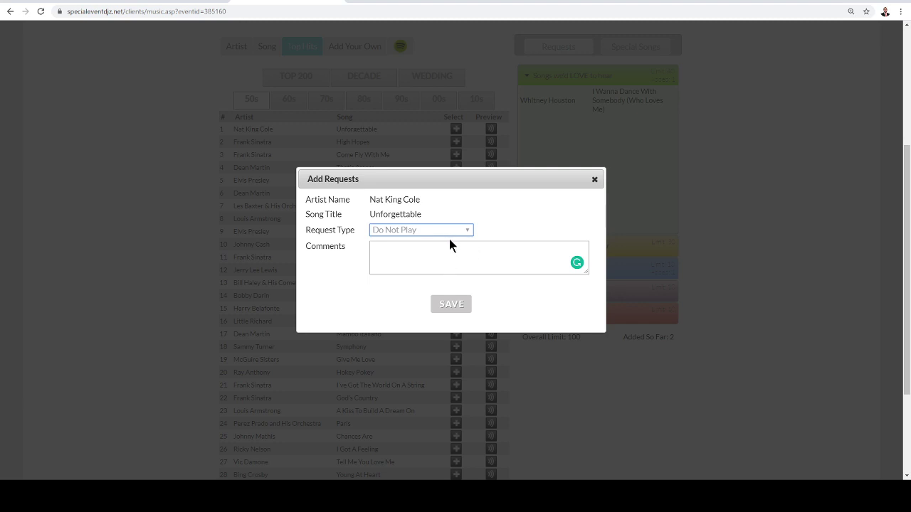
mouse_move(428, 244)
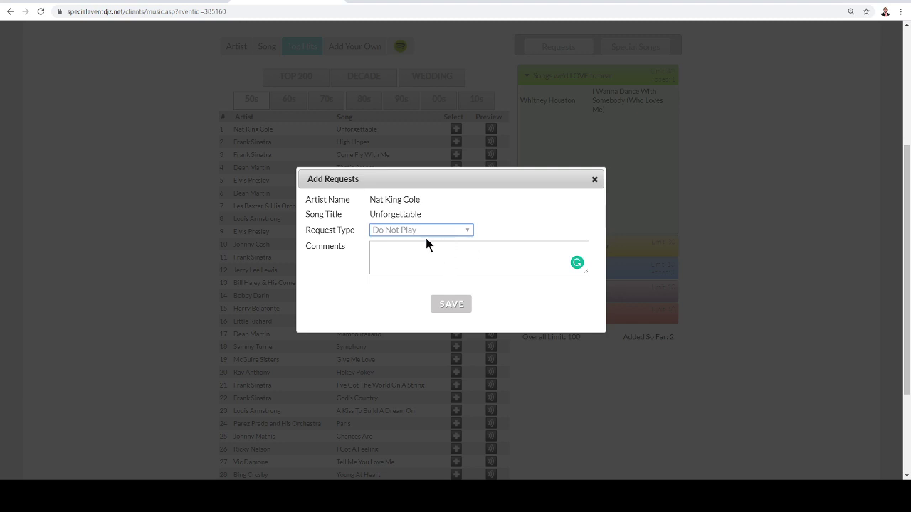
left_click(451, 304)
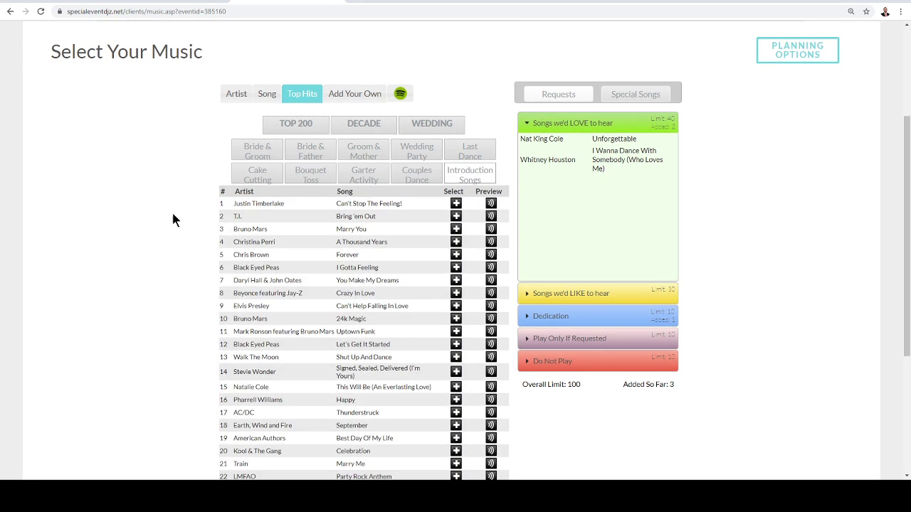
Browse Wedding Party, Last Dance, Cake Cutting, Bouquet Toss suggestions, then start adding Single Ladies as a special song
left_click(416, 150)
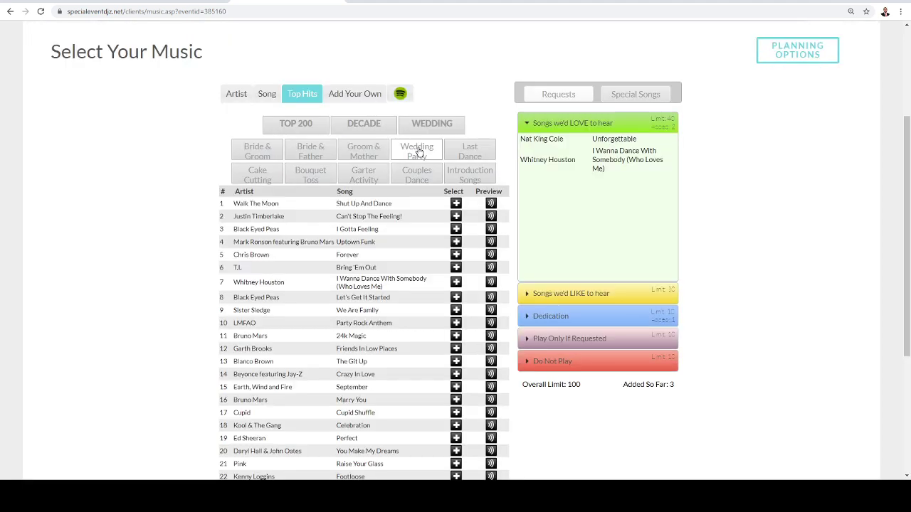
left_click(469, 150)
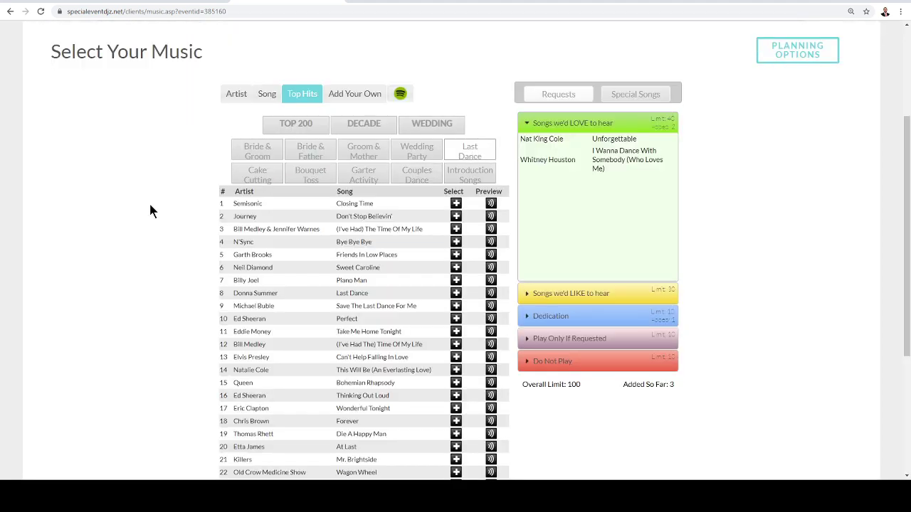
left_click(258, 174)
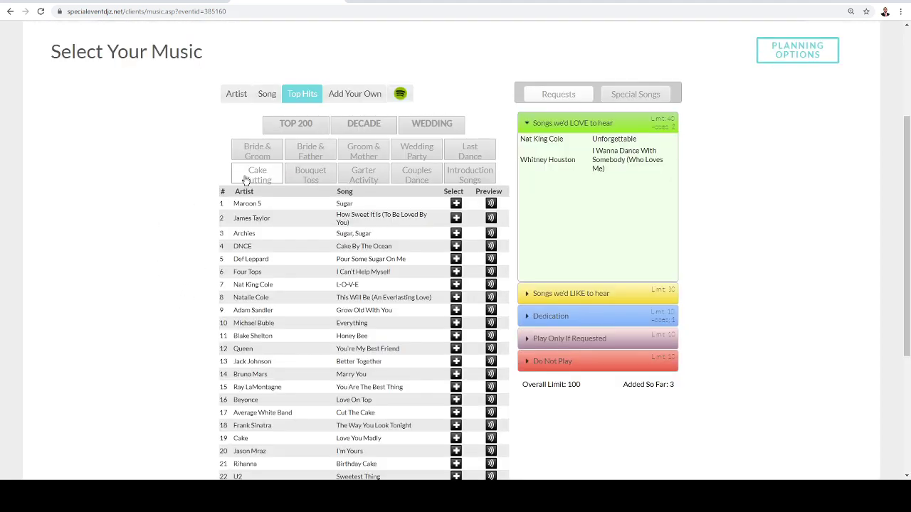
left_click(310, 175)
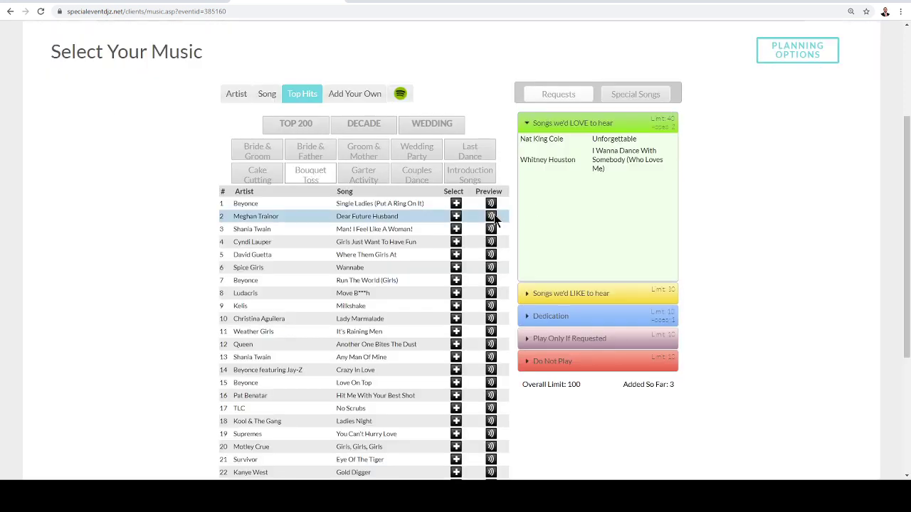
left_click(456, 204)
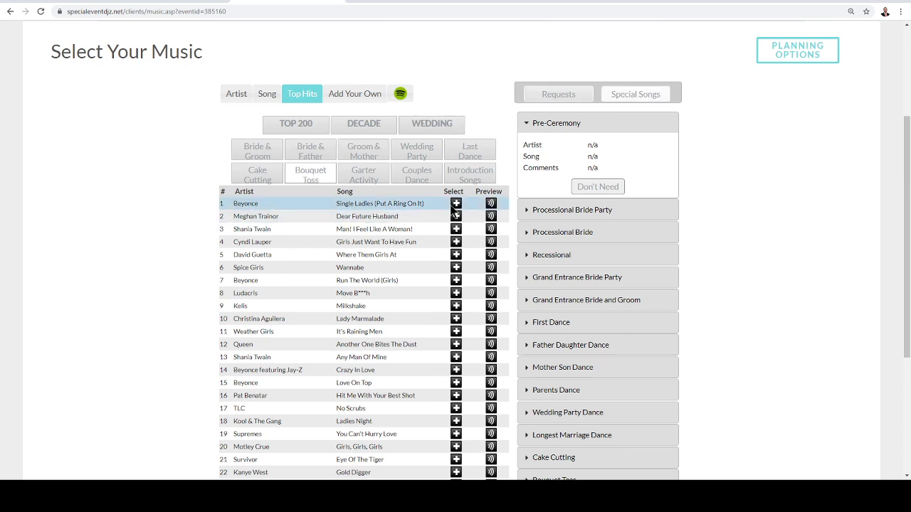
left_click(455, 204)
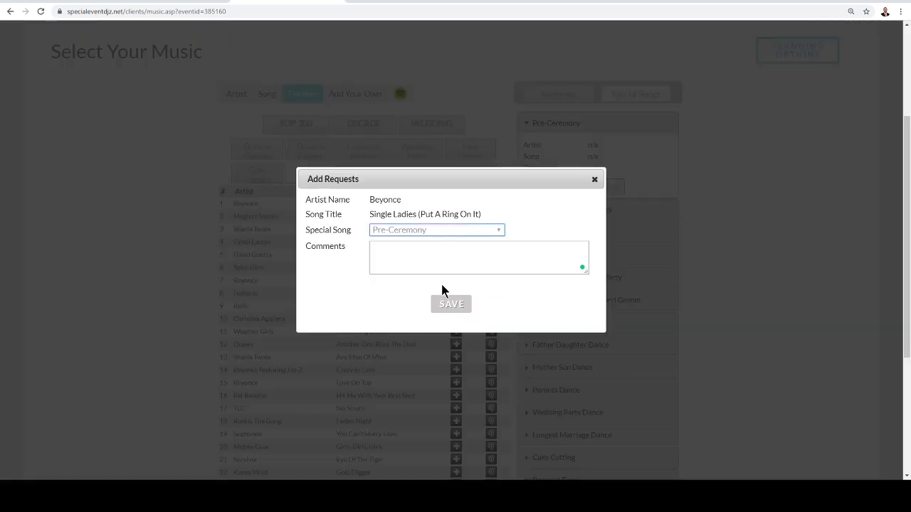
mouse_move(524, 215)
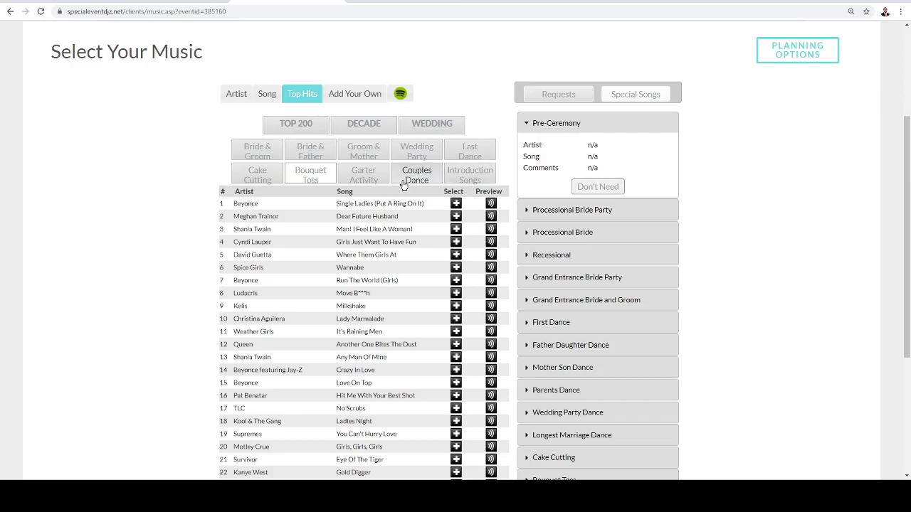
mouse_move(337, 189)
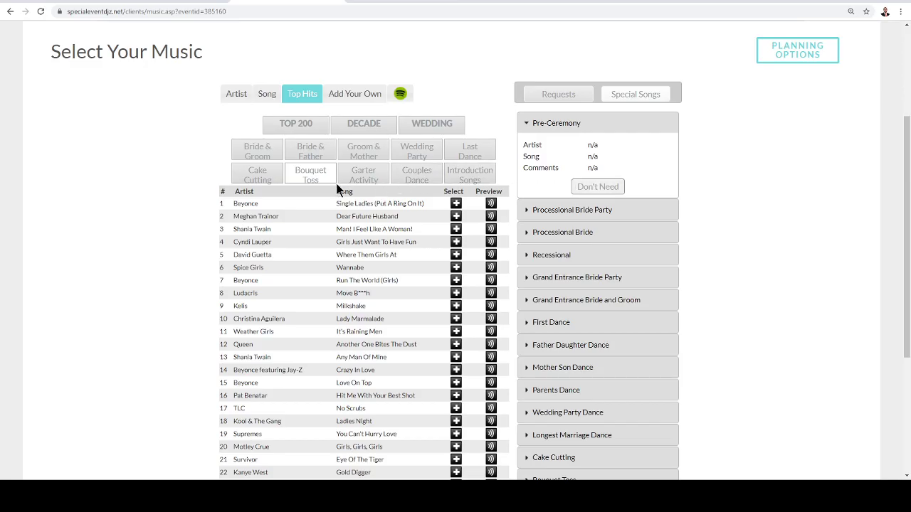
mouse_move(352, 96)
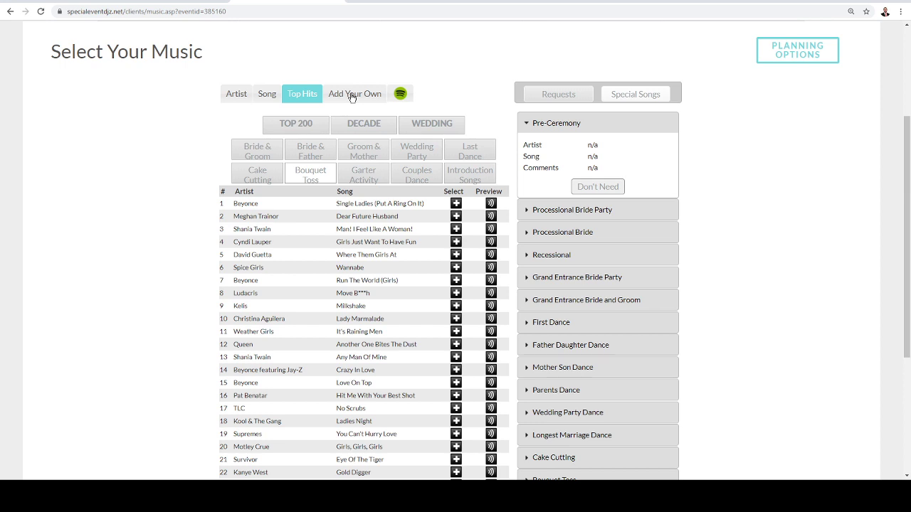
mouse_move(360, 105)
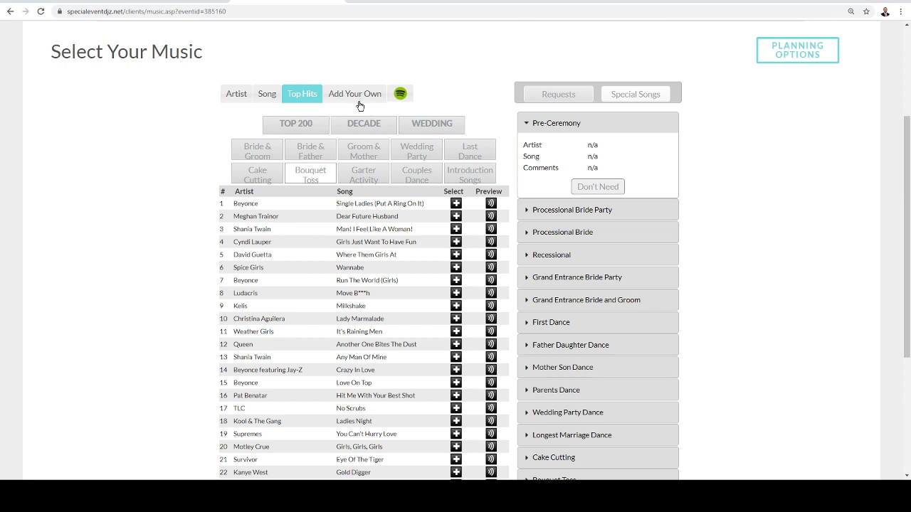
Open the Add Your Own custom song form and start a comment
left_click(354, 93)
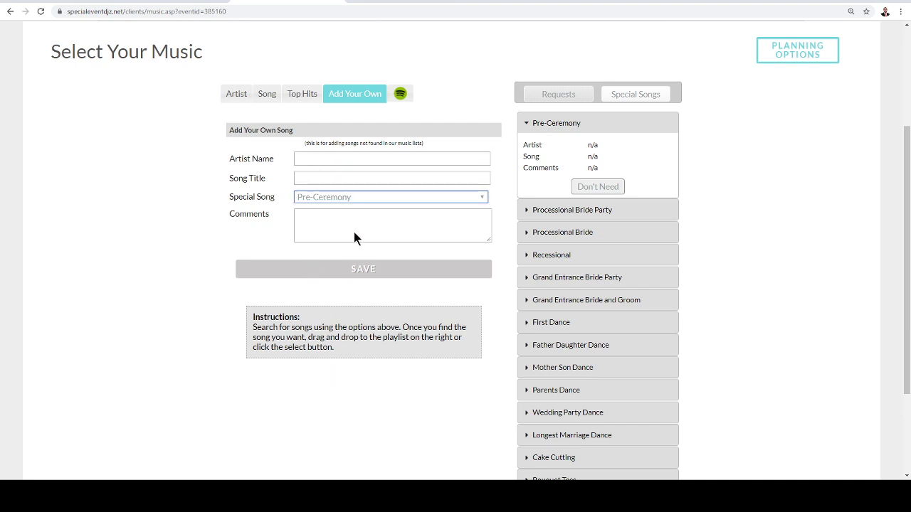
left_click(392, 224)
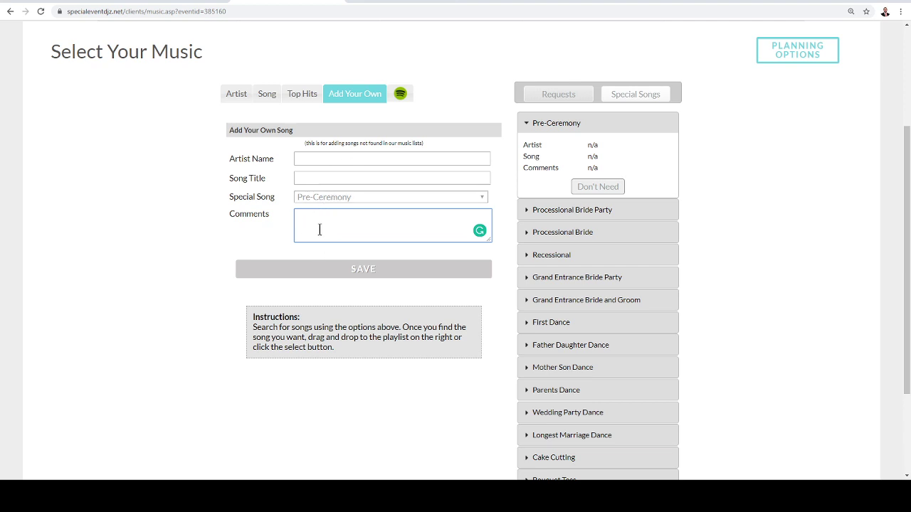
mouse_move(365, 229)
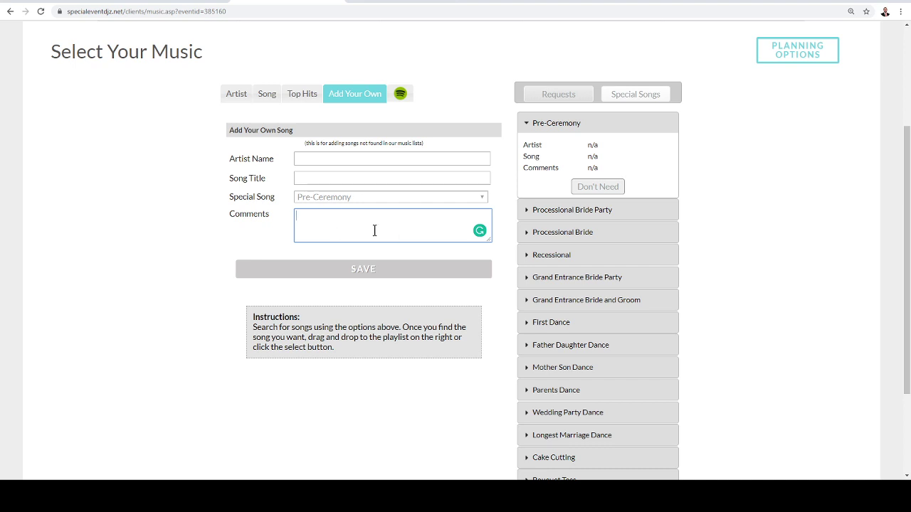
mouse_move(330, 184)
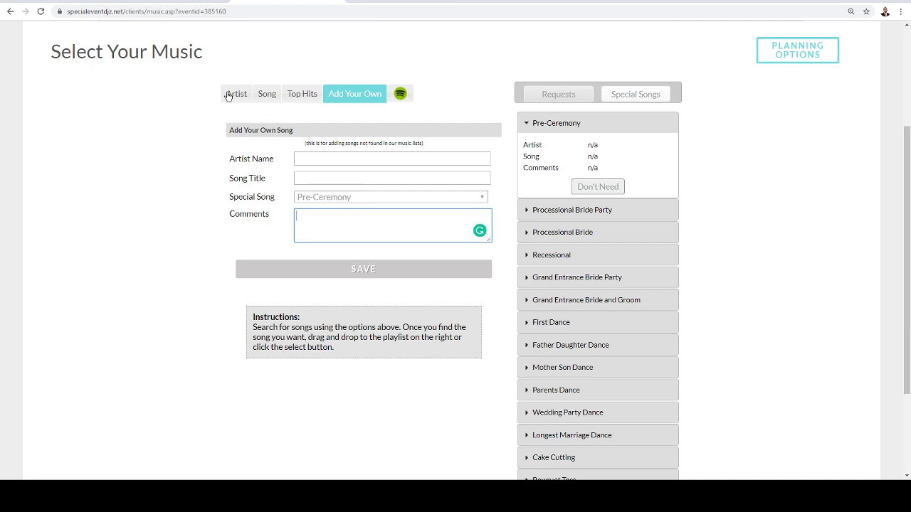
mouse_move(368, 122)
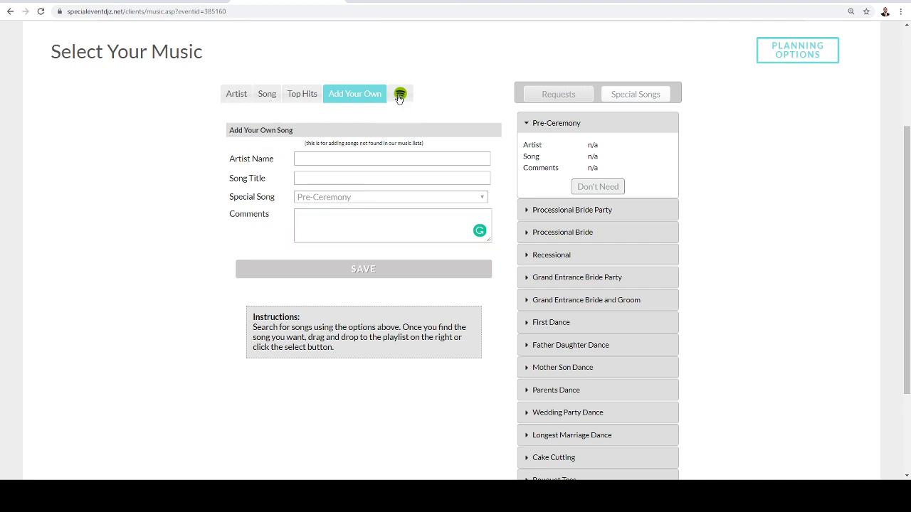
Switch to the Spotify tab showing the Connect Your Spotify button
left_click(400, 93)
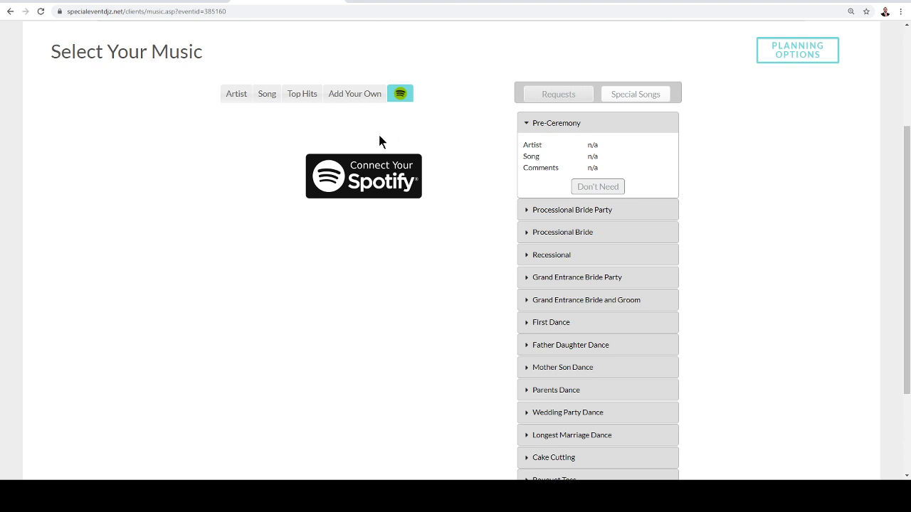
mouse_move(364, 178)
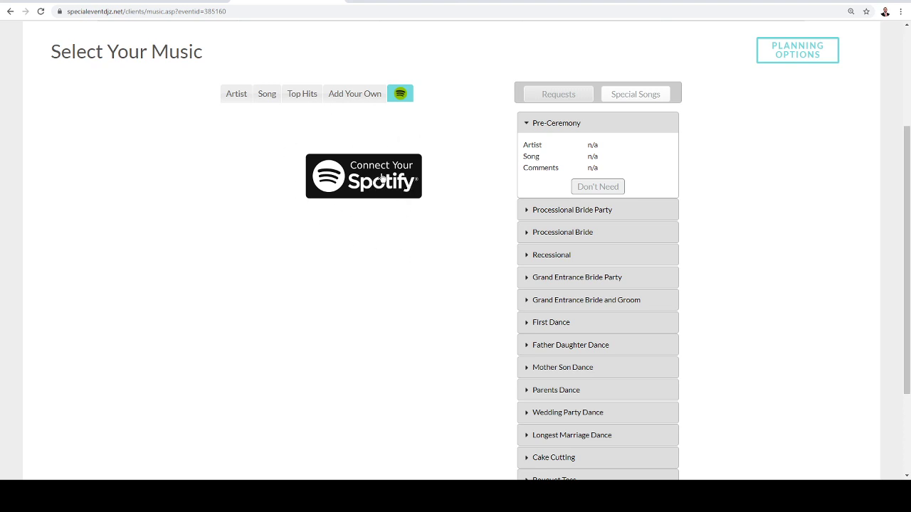
mouse_move(325, 126)
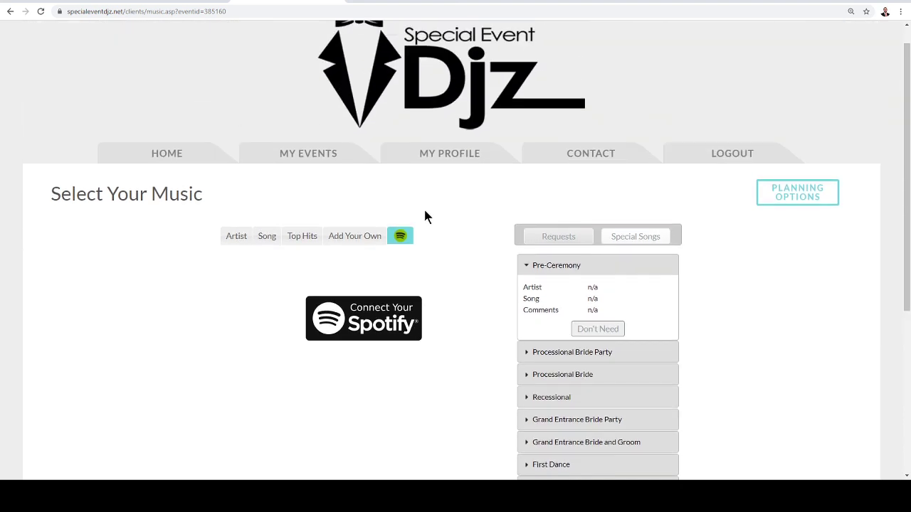
Open View Requests and scroll through the Song Requests list
left_click(797, 192)
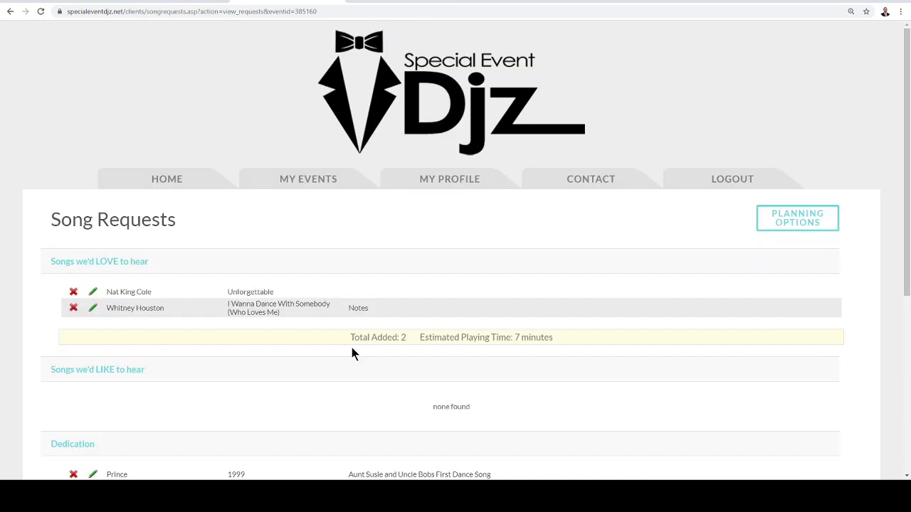
scroll("down", 3)
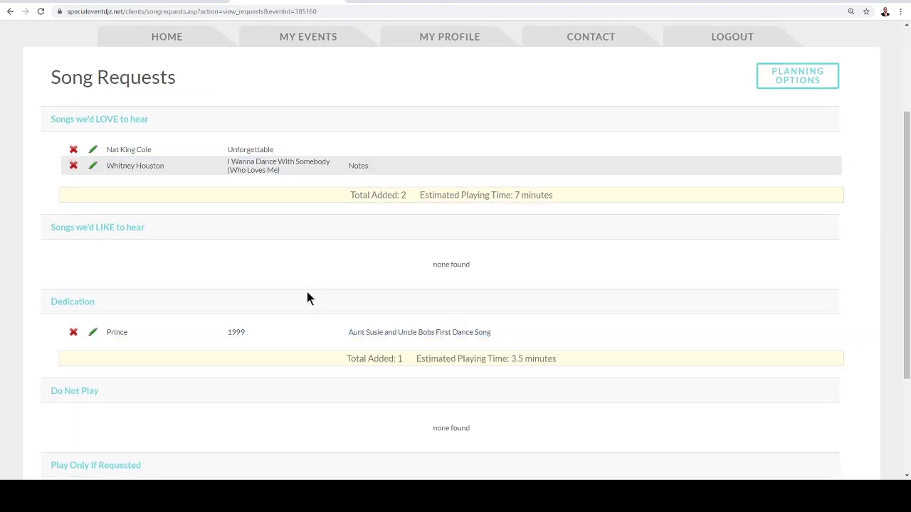
scroll("down", 3)
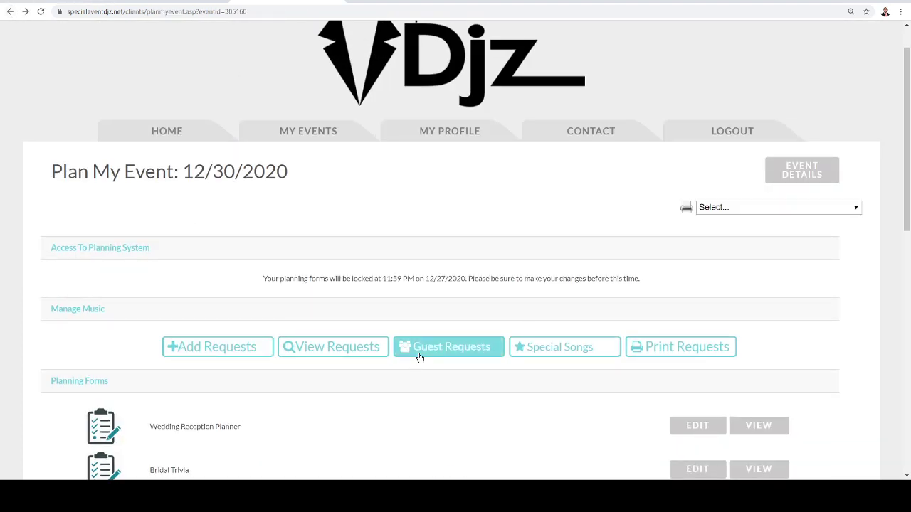
Open the Guest Requests page with its shareable guest link and password
left_click(450, 346)
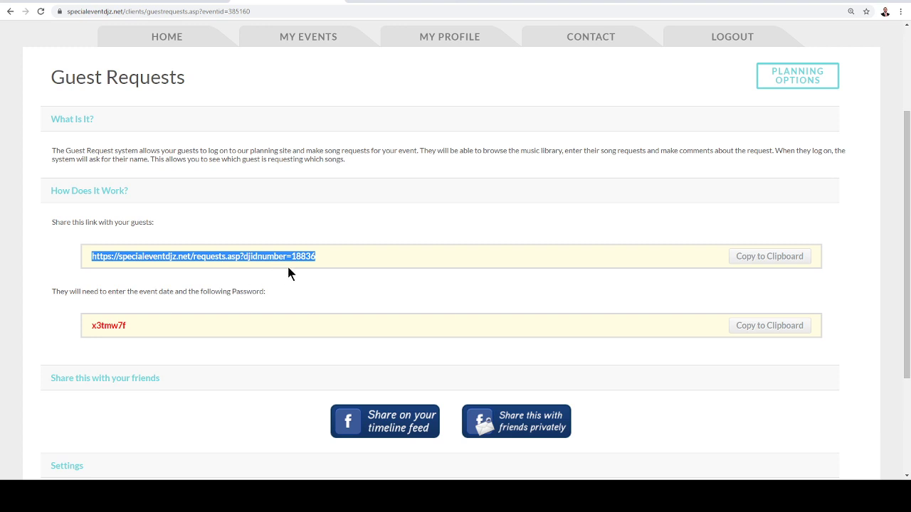
mouse_move(365, 279)
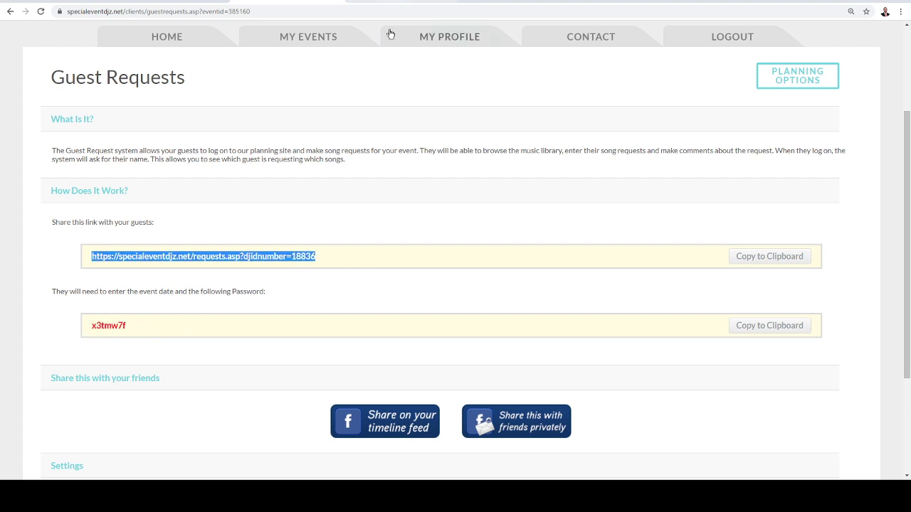
mouse_move(372, 150)
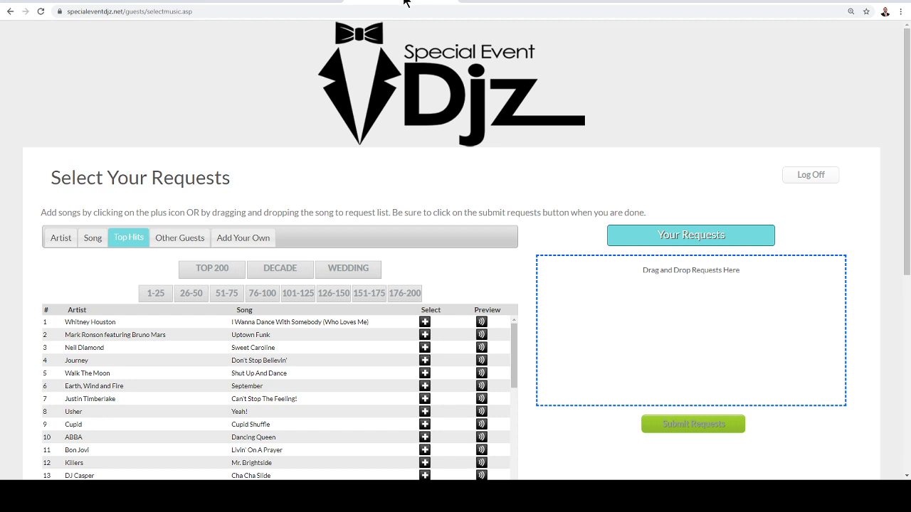
mouse_move(427, 210)
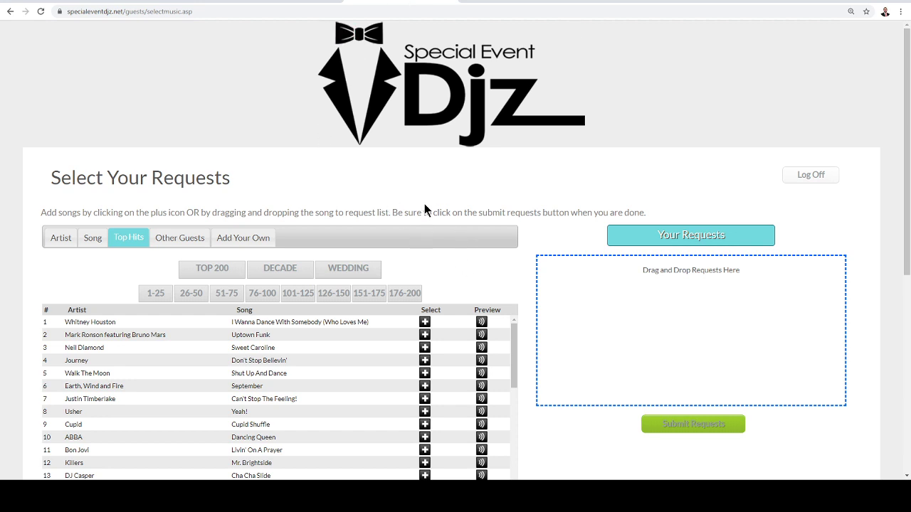
Preview the guest page's Other Guests tab, then return to Top Hits
scroll("down", 3)
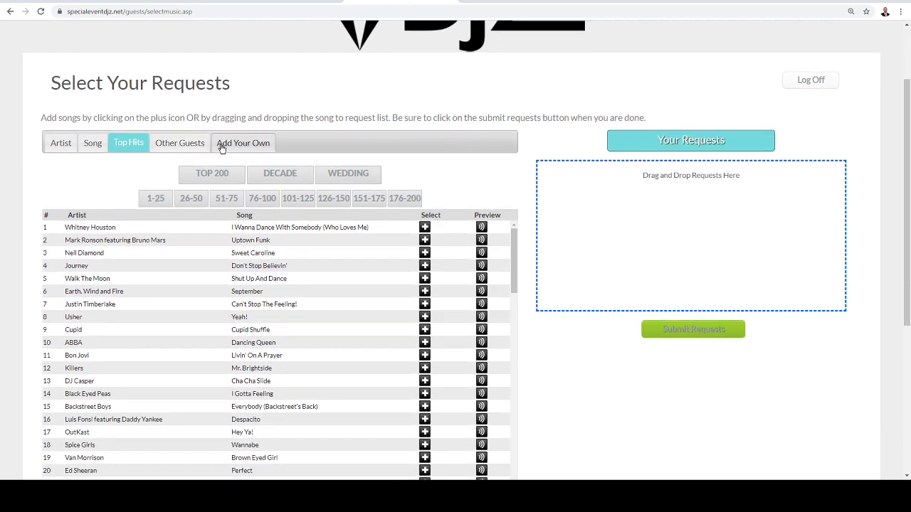
left_click(180, 143)
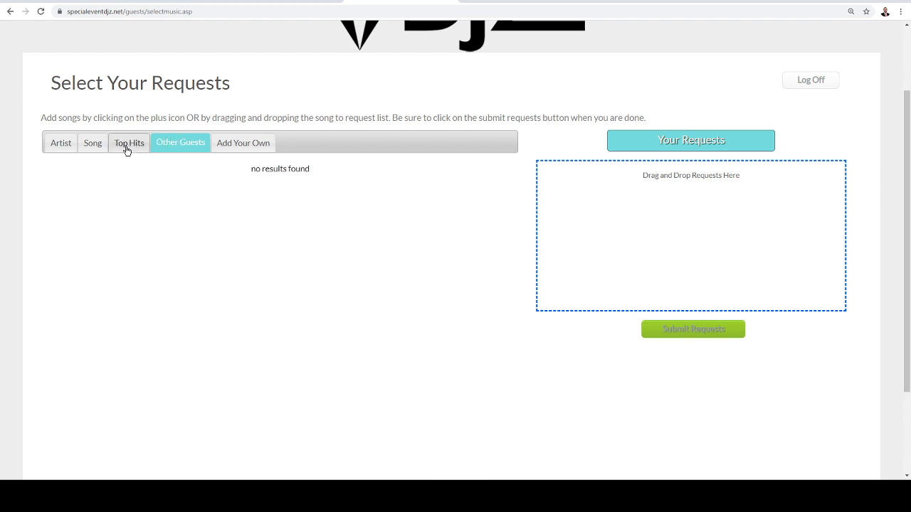
left_click(129, 143)
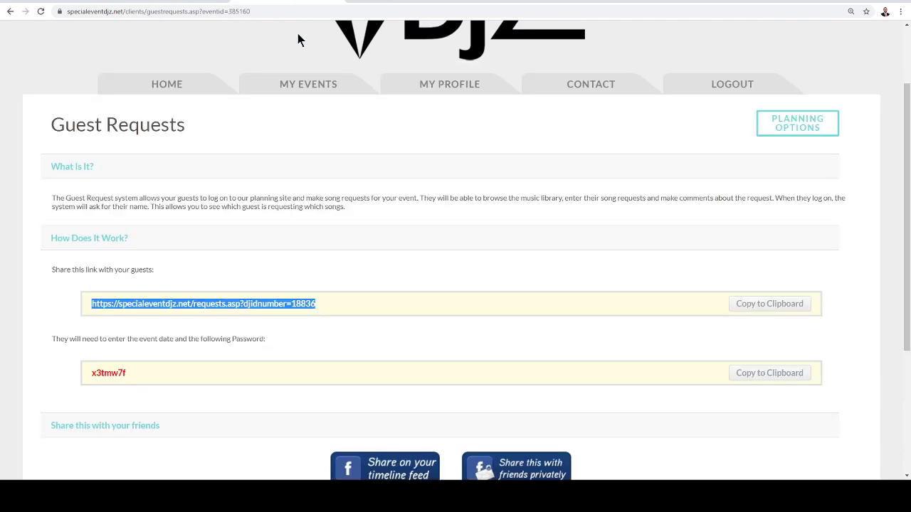
Scroll the Guest Requests page, then open the Contact Us page
scroll("down", 3)
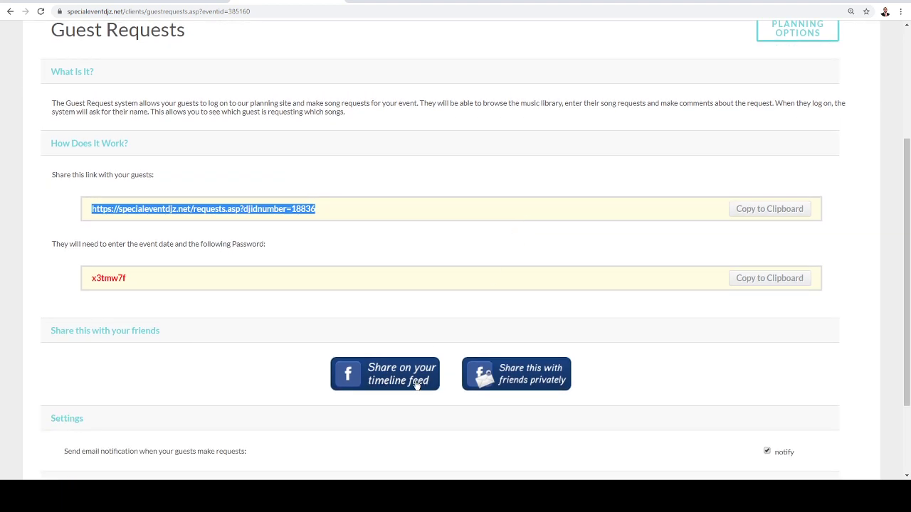
mouse_move(409, 385)
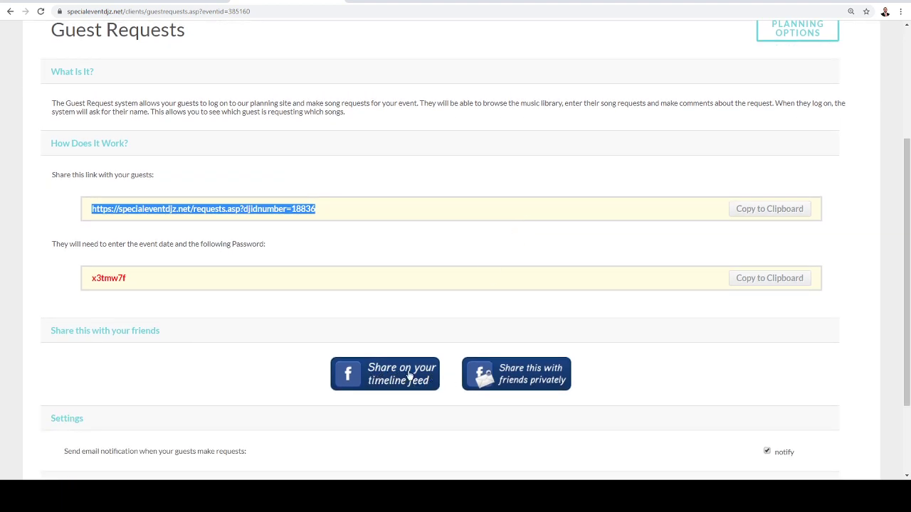
mouse_move(540, 378)
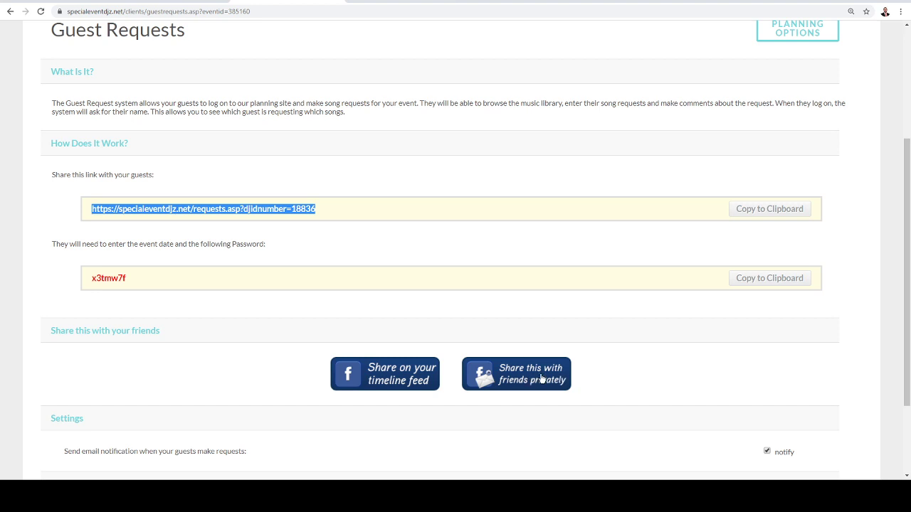
scroll("down", 3)
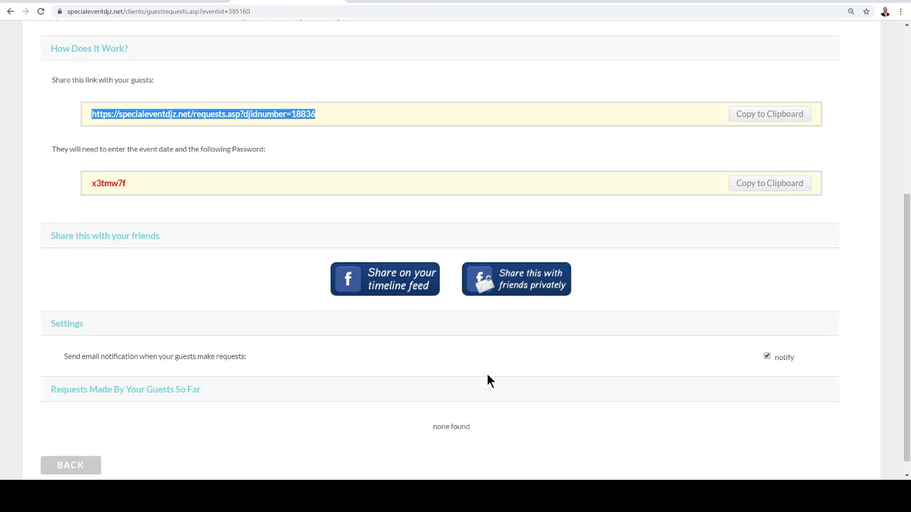
scroll("up", 3)
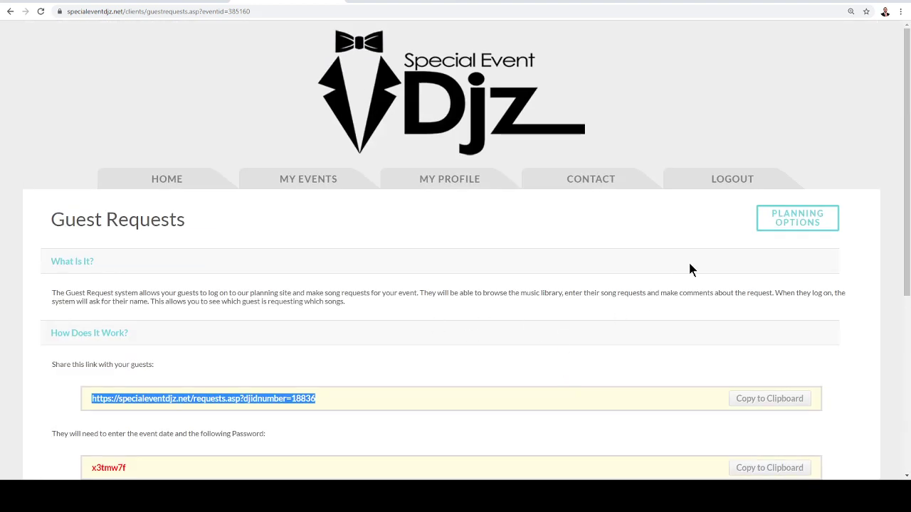
mouse_move(148, 187)
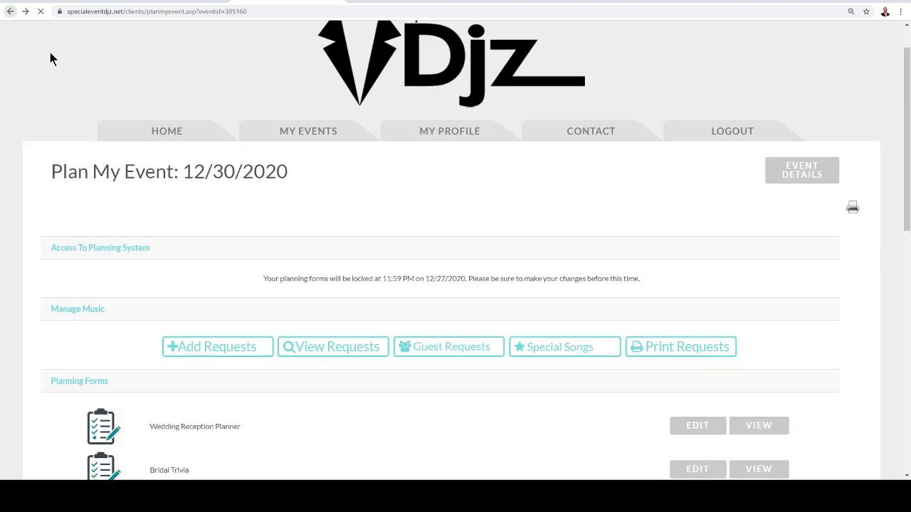
left_click(591, 131)
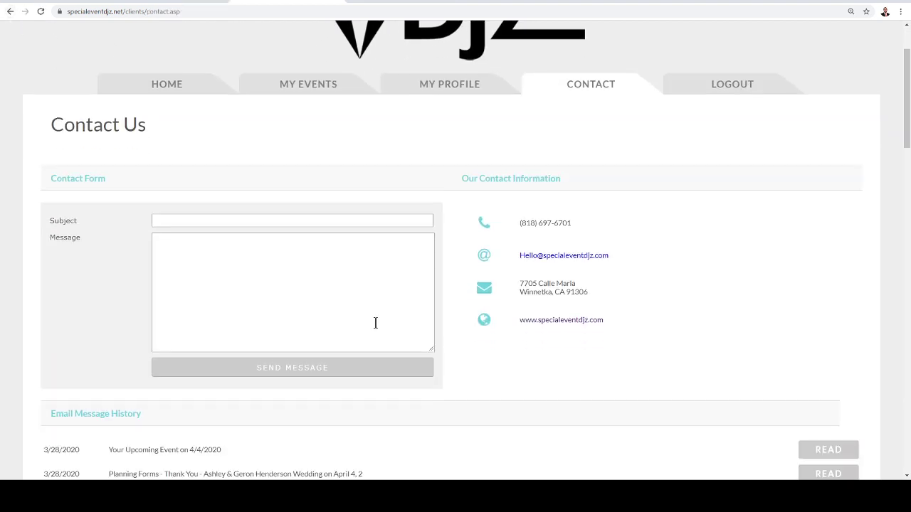
mouse_move(304, 304)
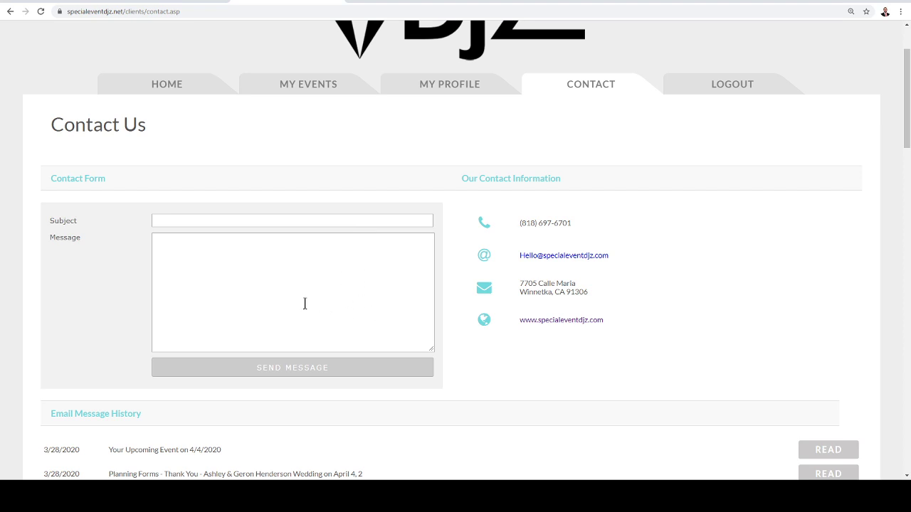
mouse_move(40, 399)
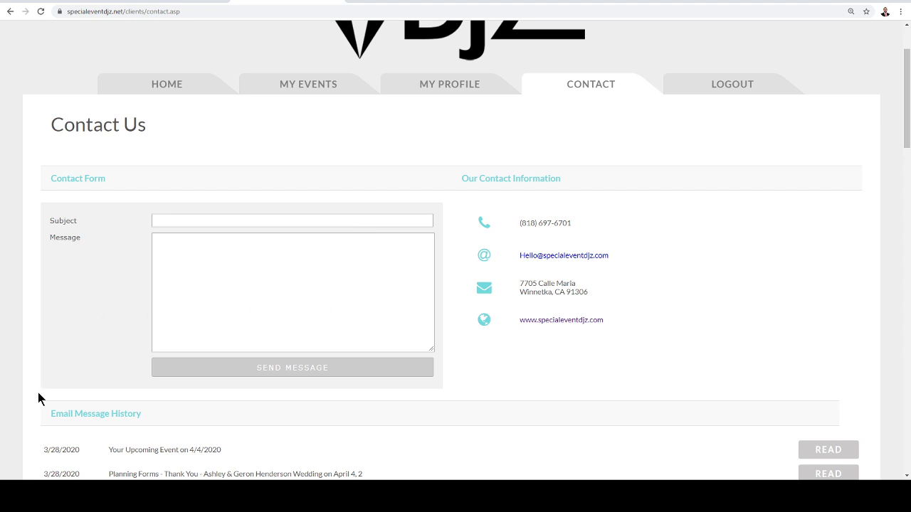